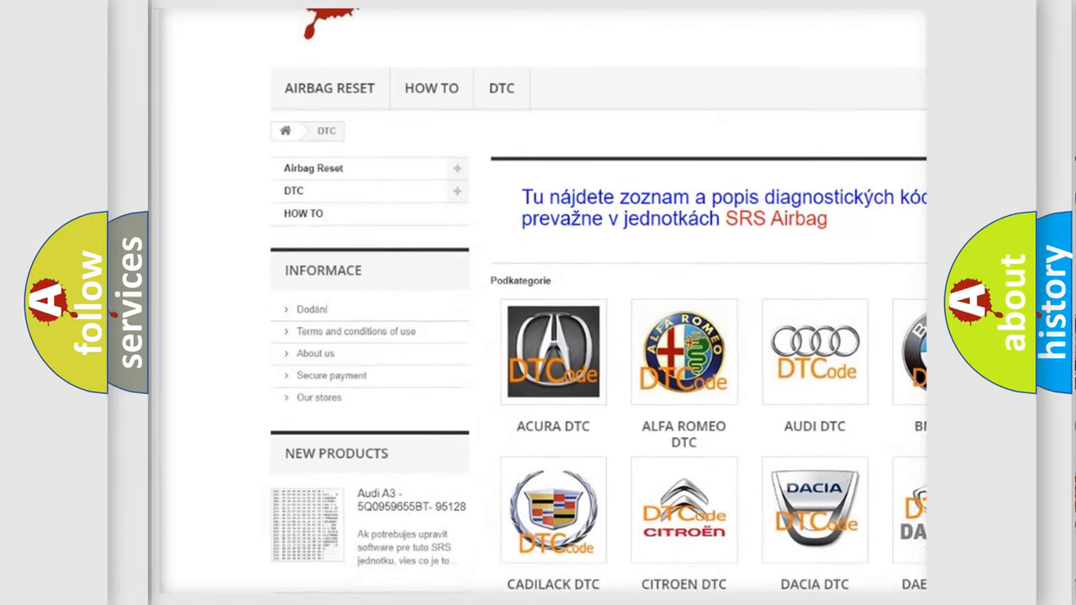
scroll("down", 3)
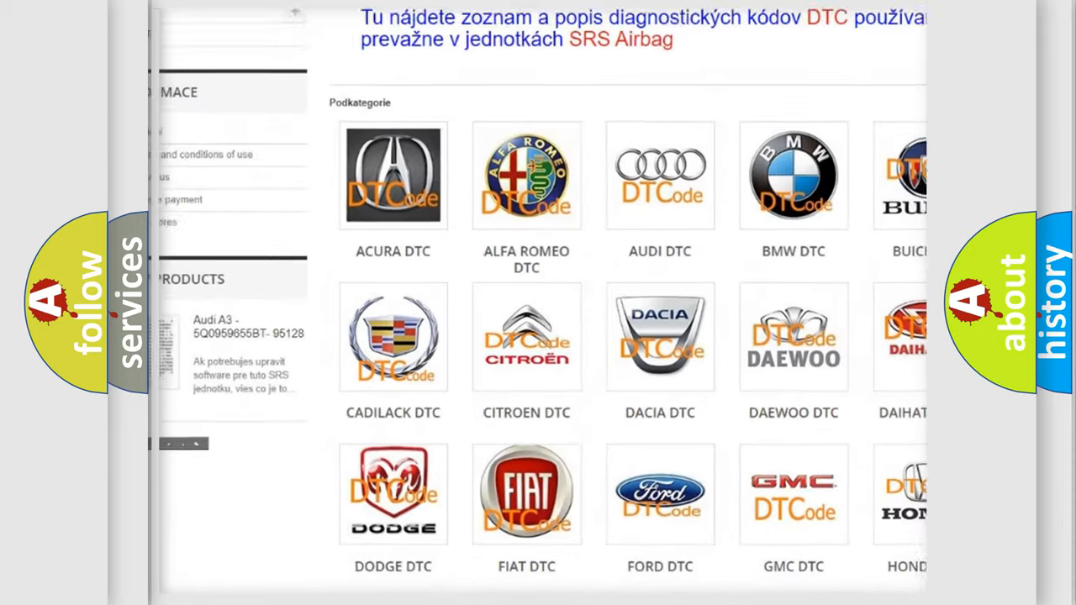
scroll("down", 3)
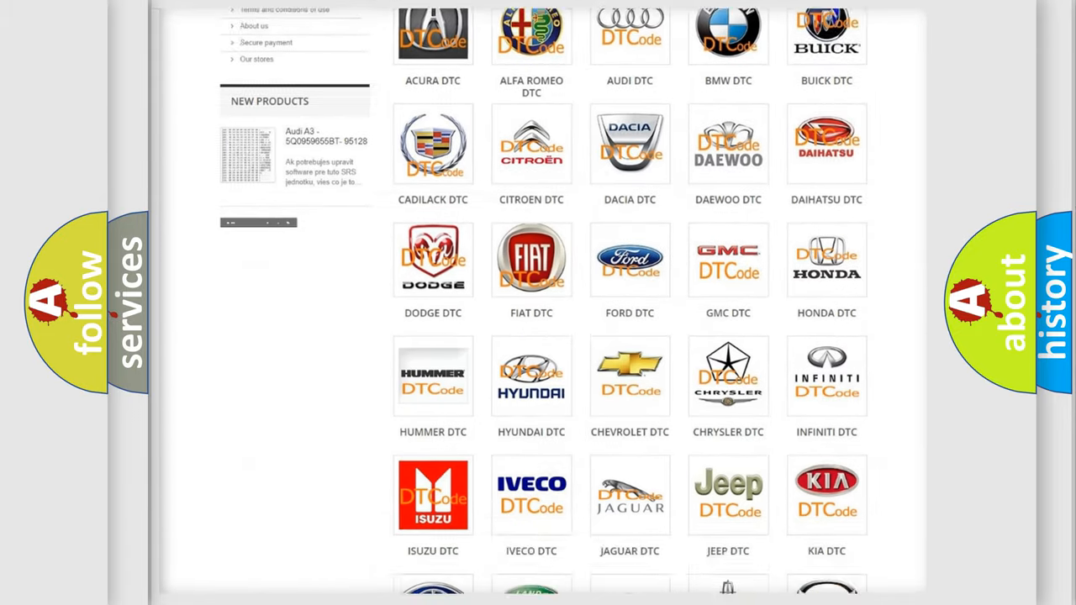
scroll("down", 3)
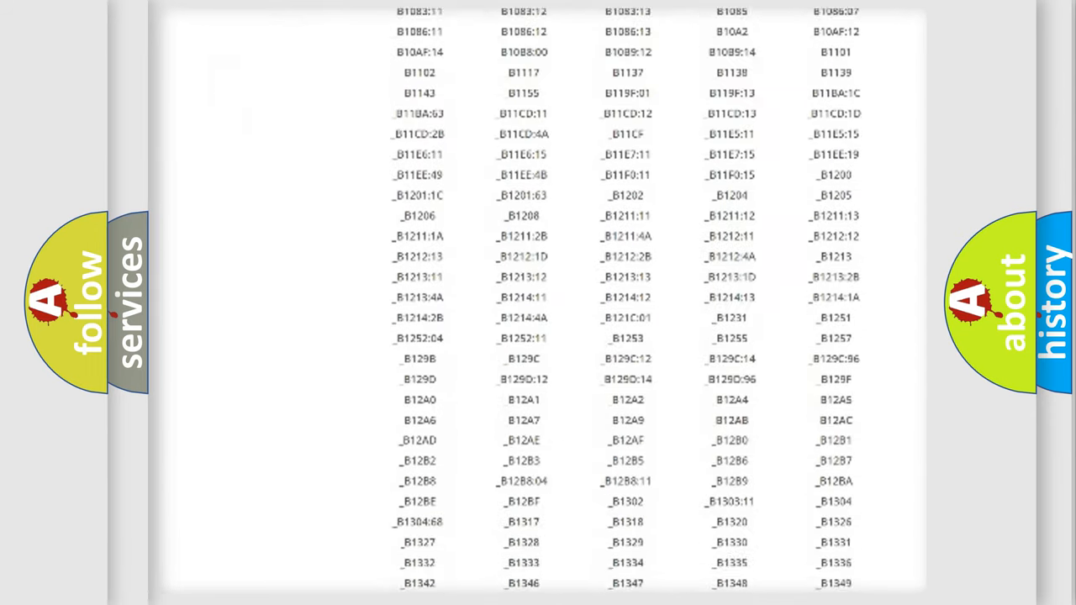
scroll("down", 3)
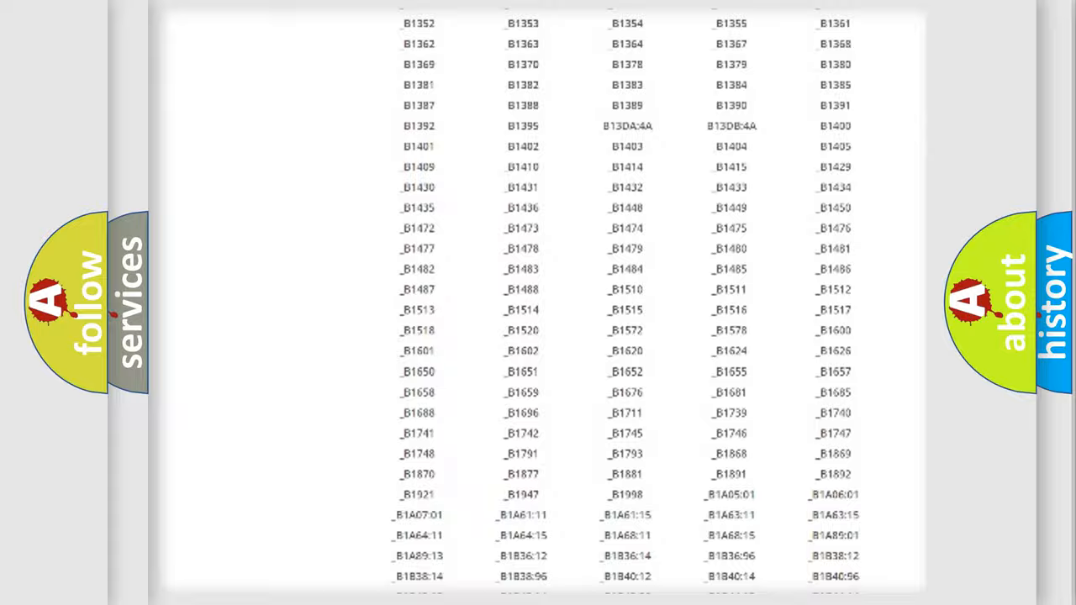